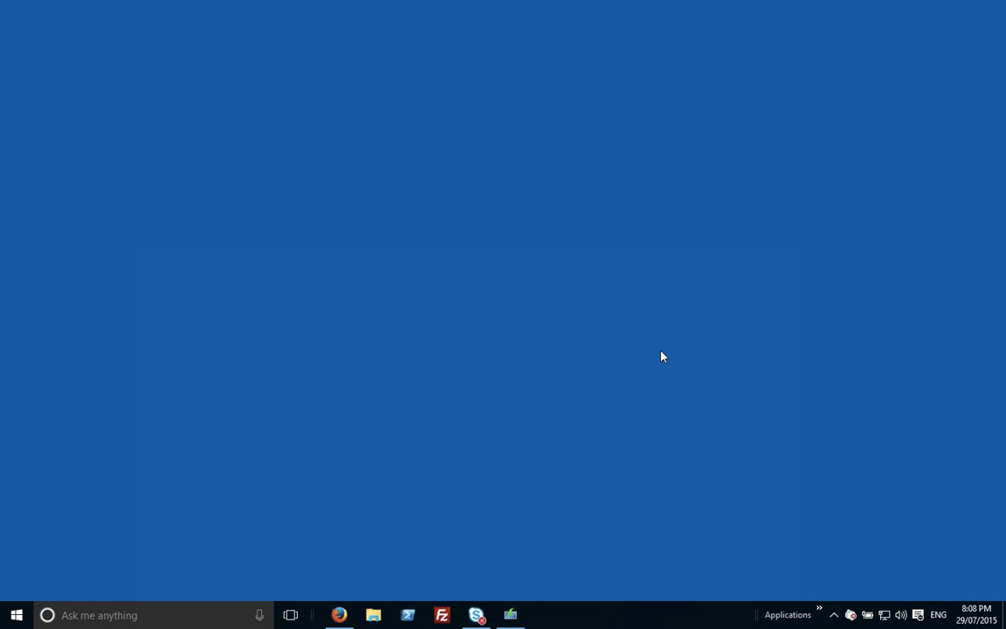
{"action": "mouse_move", "coordinate": [340, 494]}
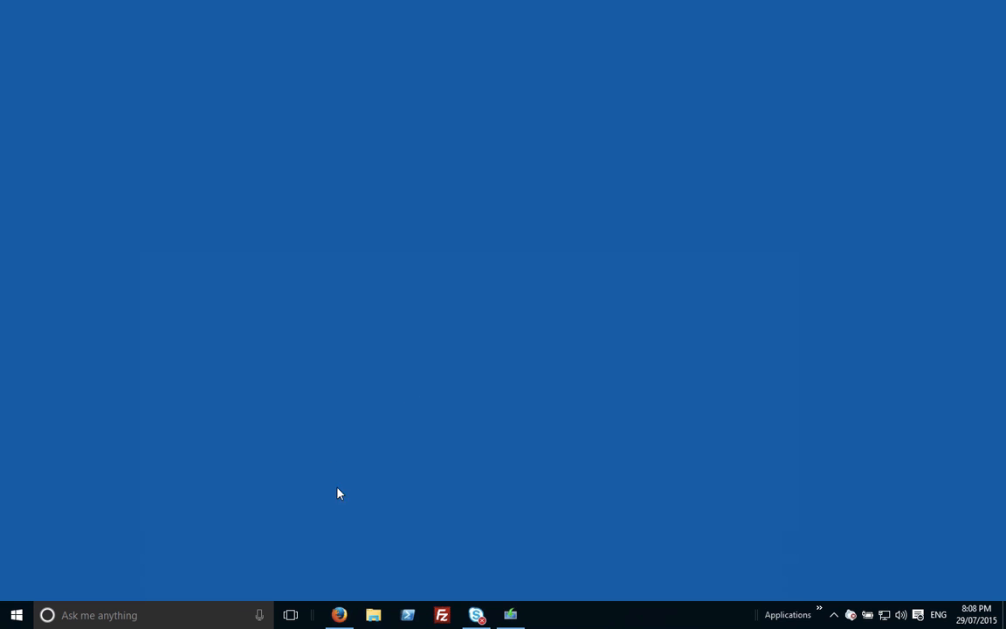
Launch the Media Creation Tool and create media for another PC with the Windows 10 Pro edition
{"action": "left_click", "coordinate": [338, 615]}
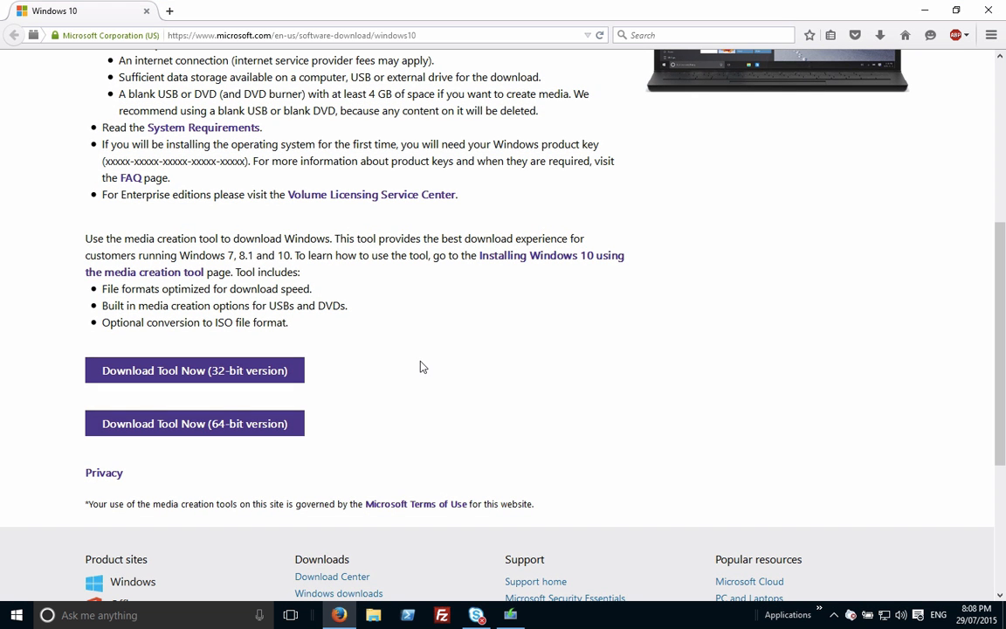
{"action": "mouse_move", "coordinate": [426, 135]}
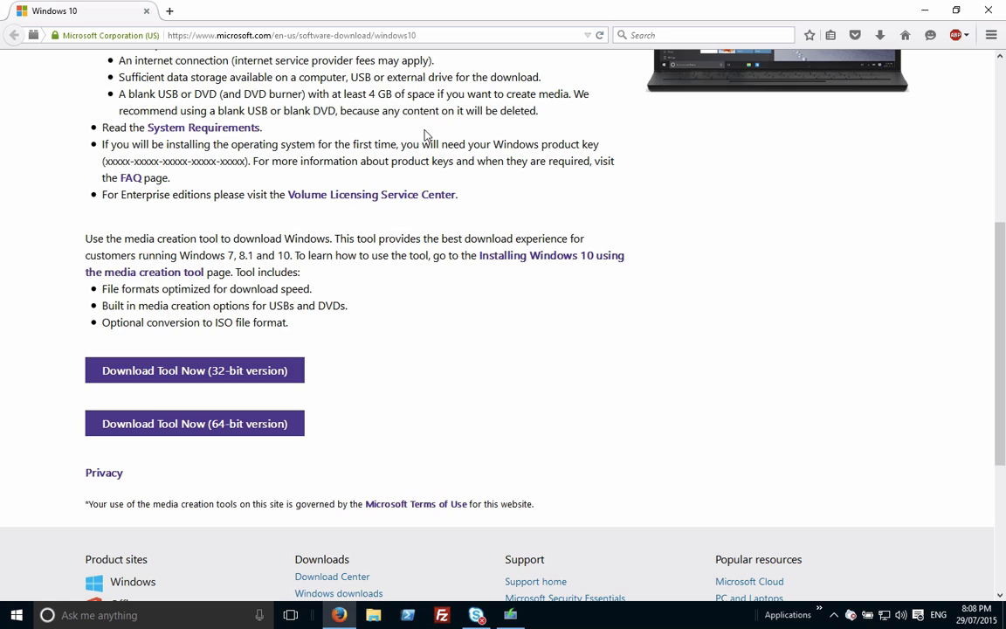
{"action": "mouse_move", "coordinate": [345, 390]}
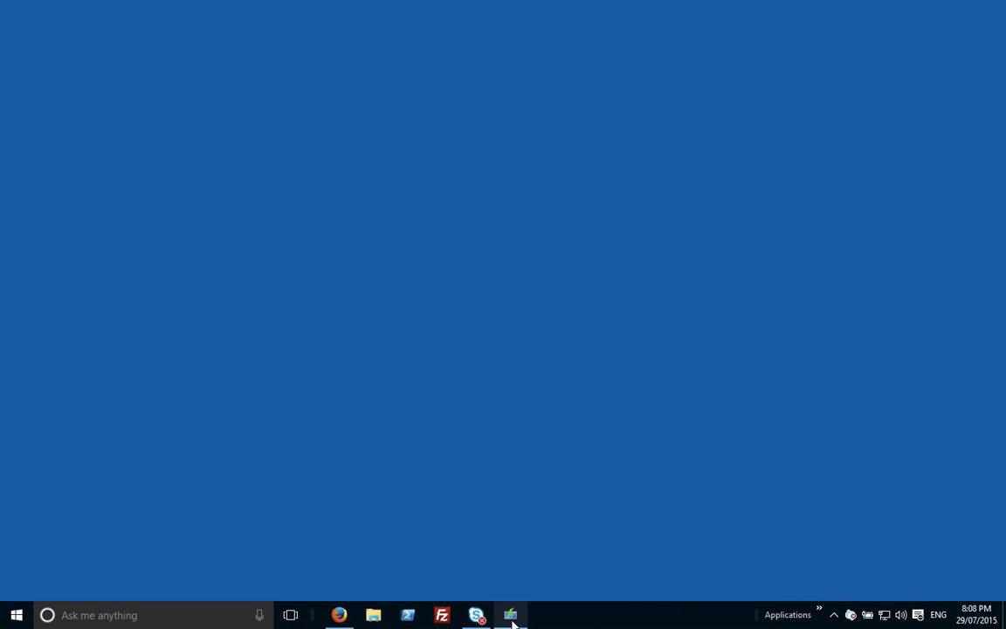
{"action": "left_click", "coordinate": [512, 614]}
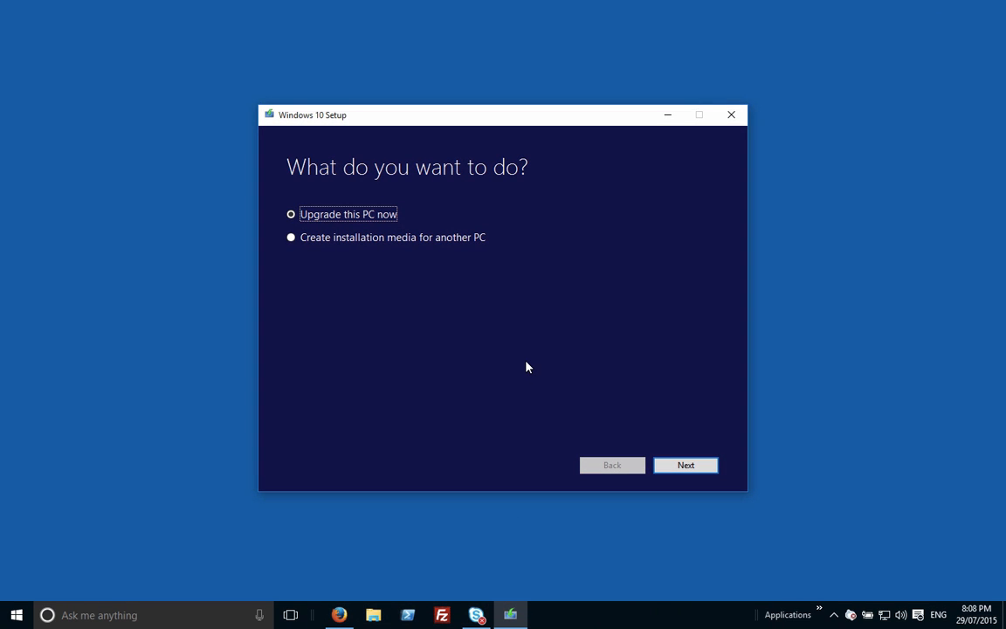
{"action": "mouse_move", "coordinate": [494, 341]}
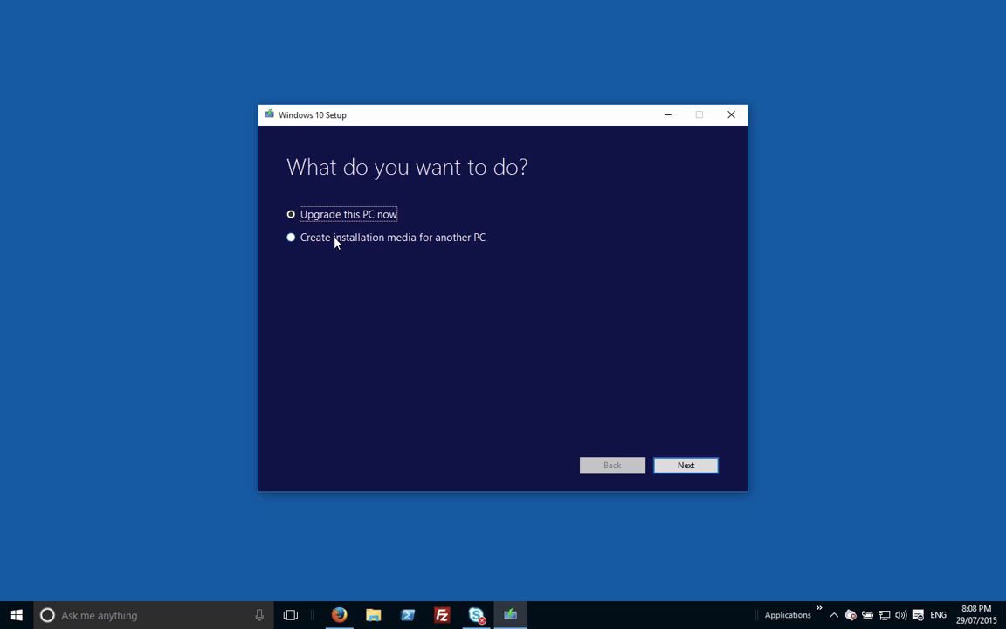
{"action": "left_click", "coordinate": [289, 237]}
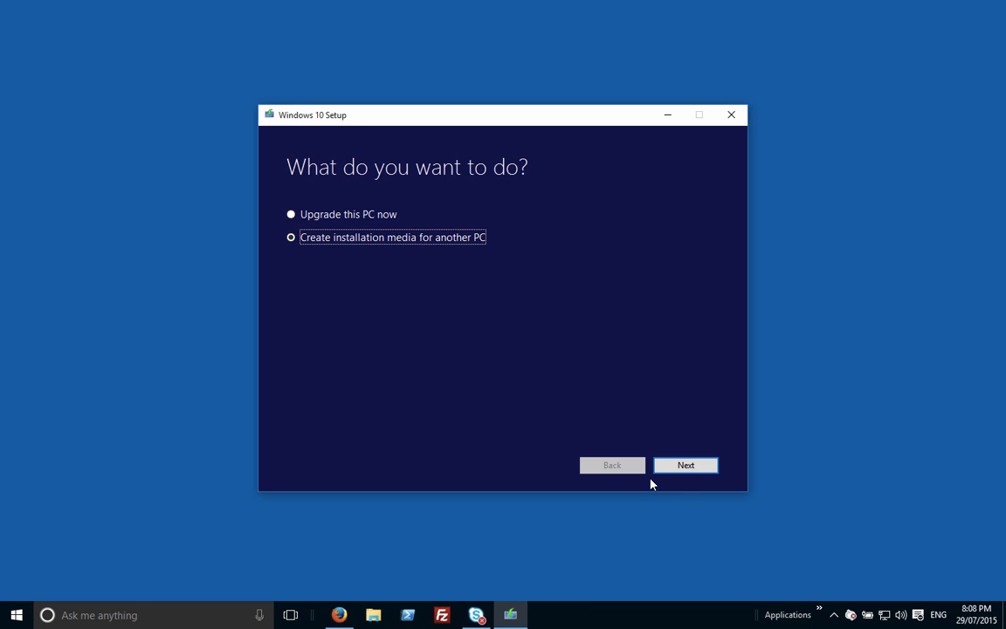
{"action": "left_click", "coordinate": [687, 464]}
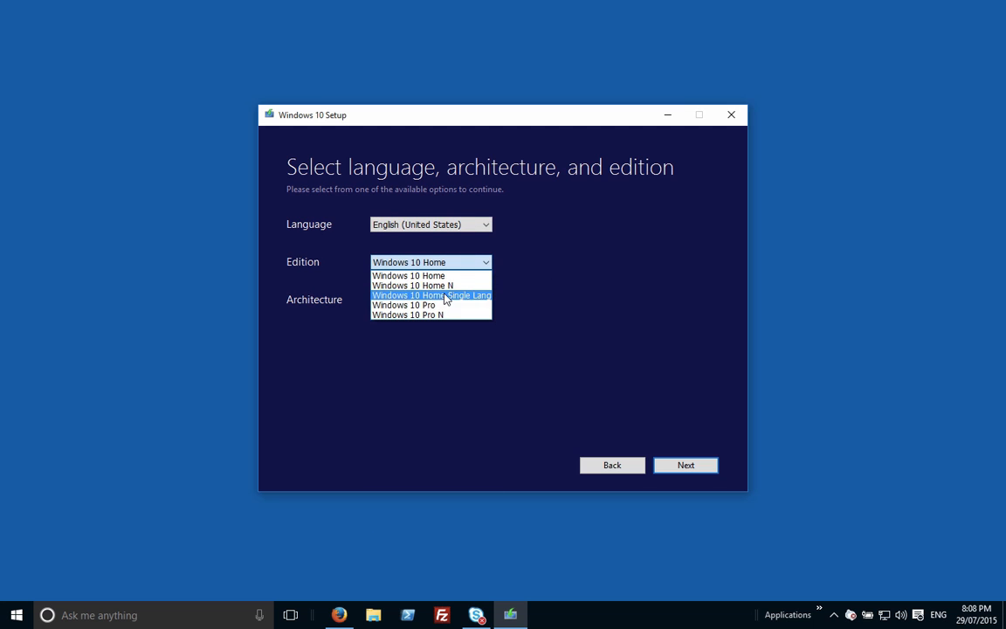
{"action": "left_click", "coordinate": [404, 305]}
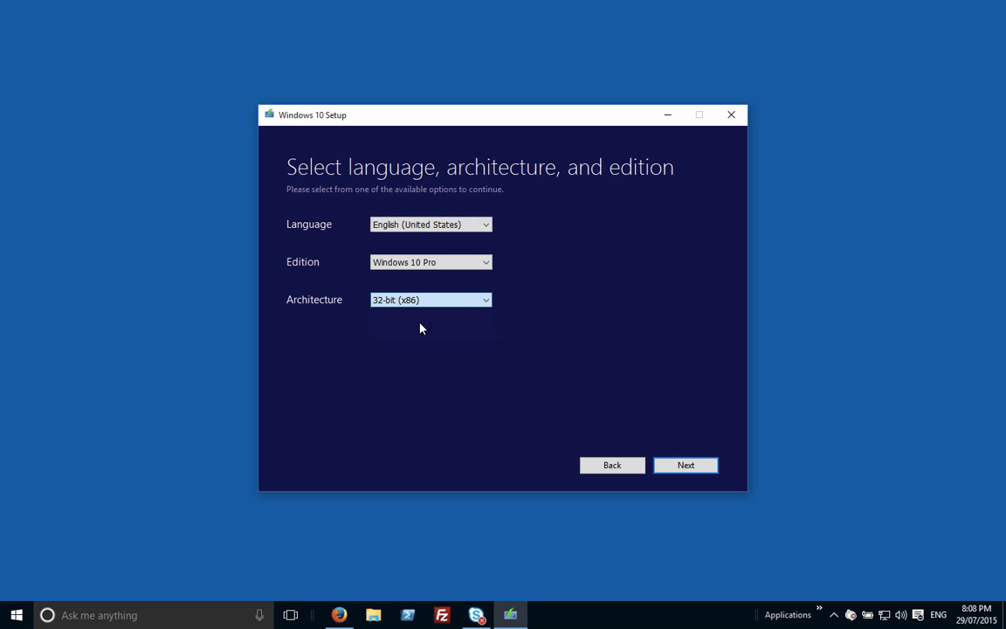
{"action": "left_click", "coordinate": [685, 465]}
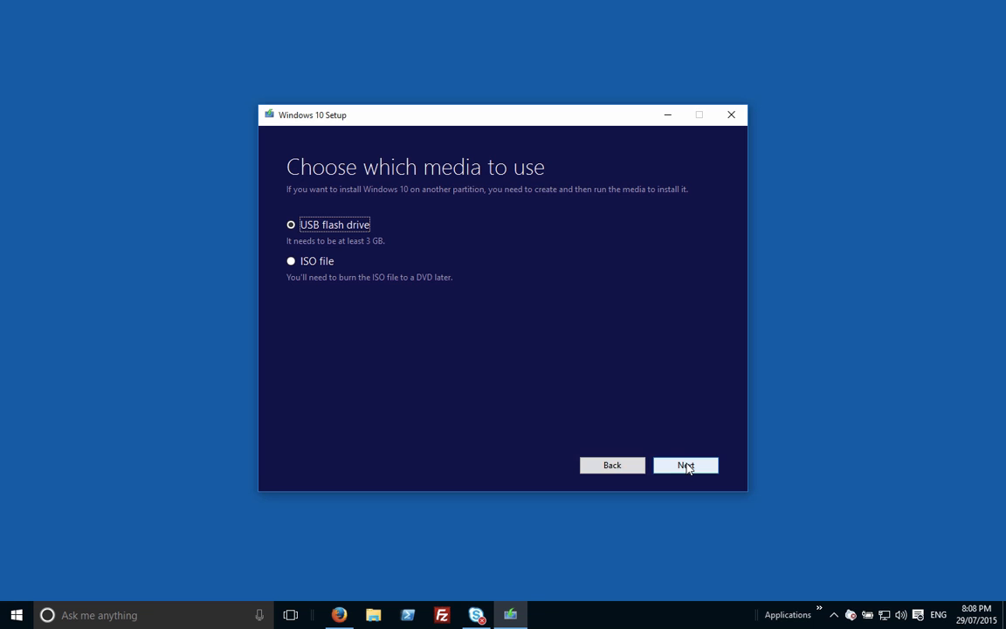
{"action": "mouse_move", "coordinate": [297, 267]}
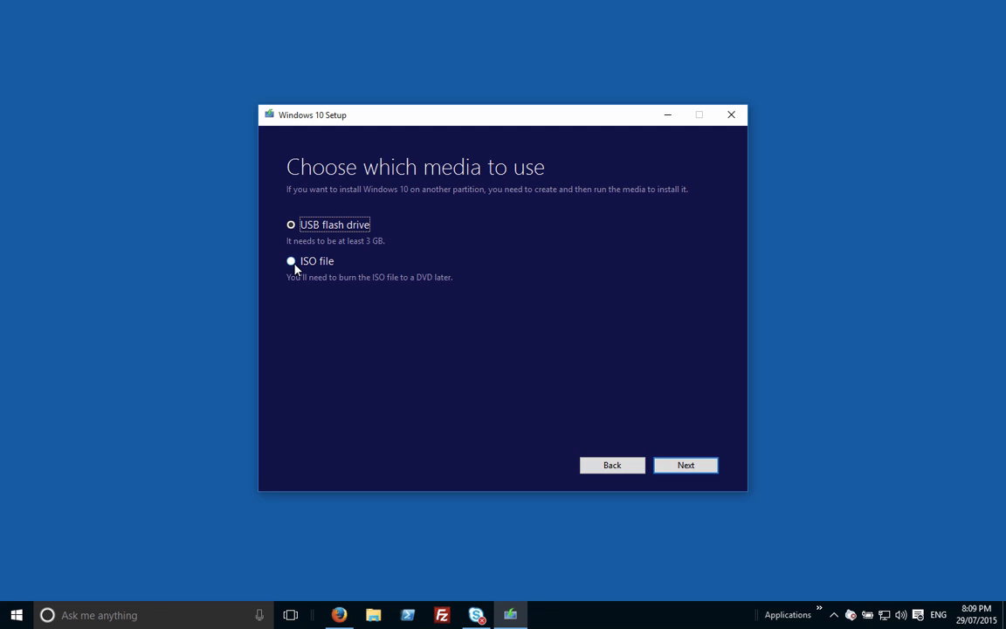
{"action": "mouse_move", "coordinate": [347, 245]}
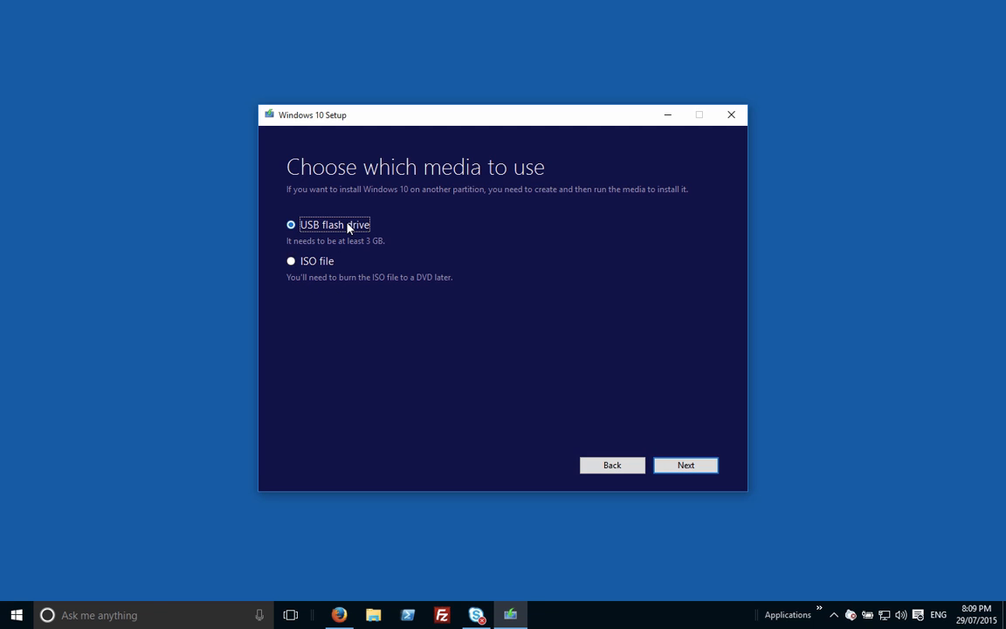
Choose ISO file as the installation media and continue to the save location
{"action": "left_click", "coordinate": [292, 261]}
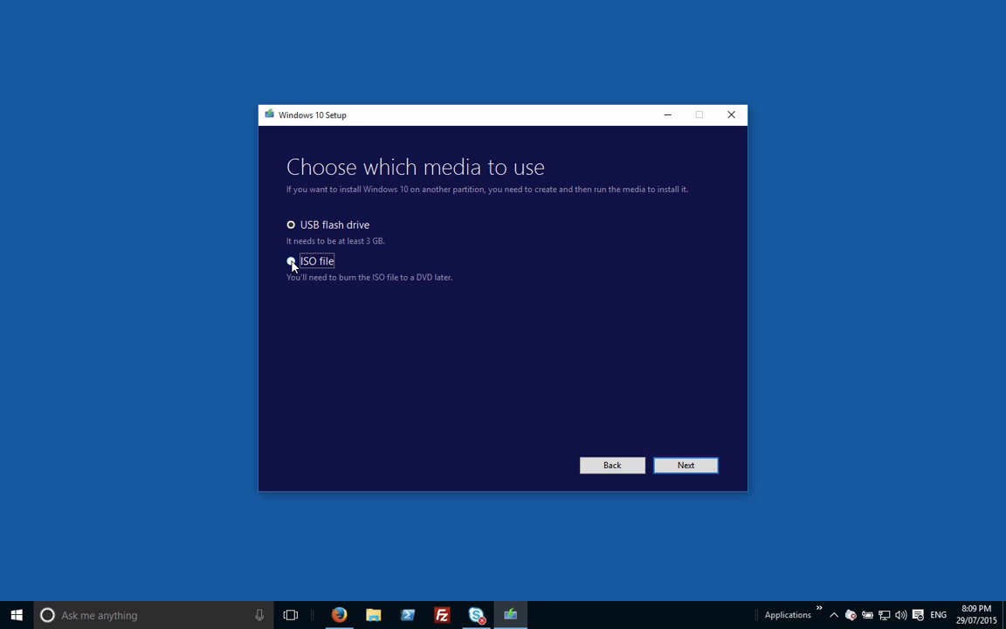
{"action": "left_click", "coordinate": [686, 464]}
{"action": "type", "text": "Windows10RTM"}
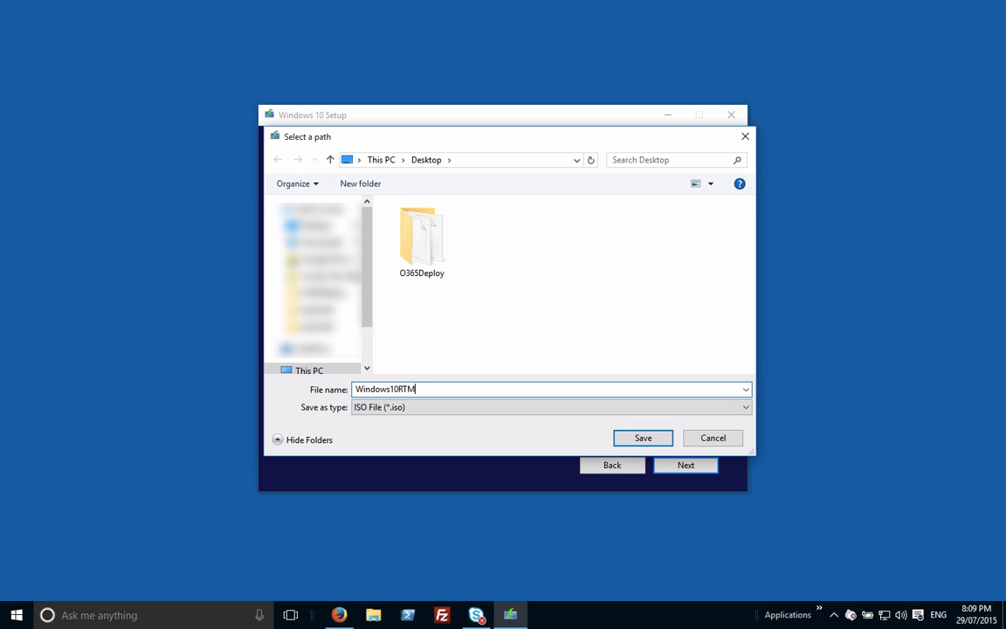
Save Windows10RTM.iso to the Desktop, let the ISO build, then click Finish
{"action": "left_click", "coordinate": [642, 438]}
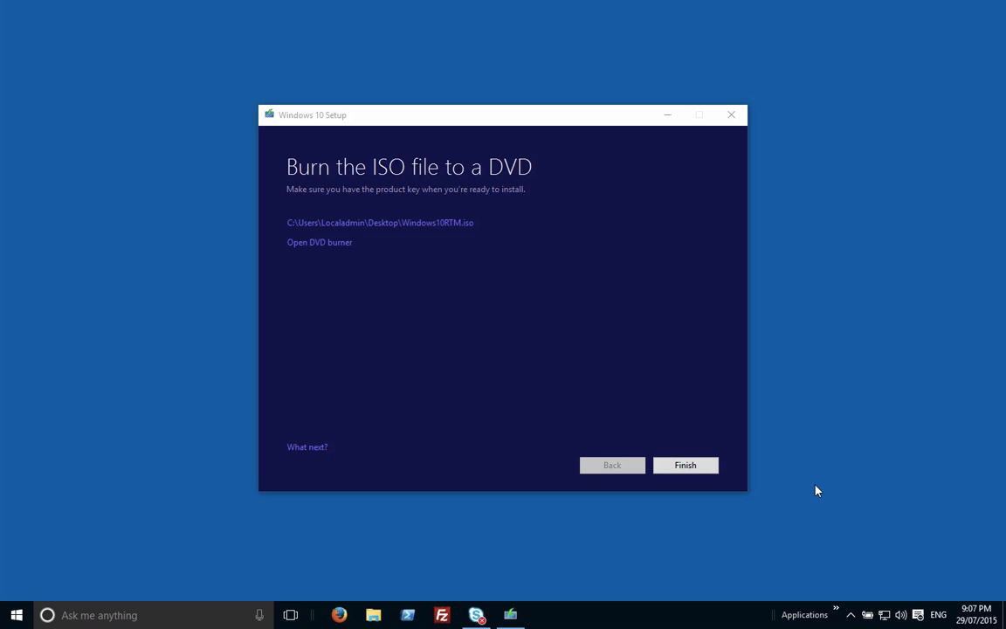
{"action": "mouse_move", "coordinate": [710, 471]}
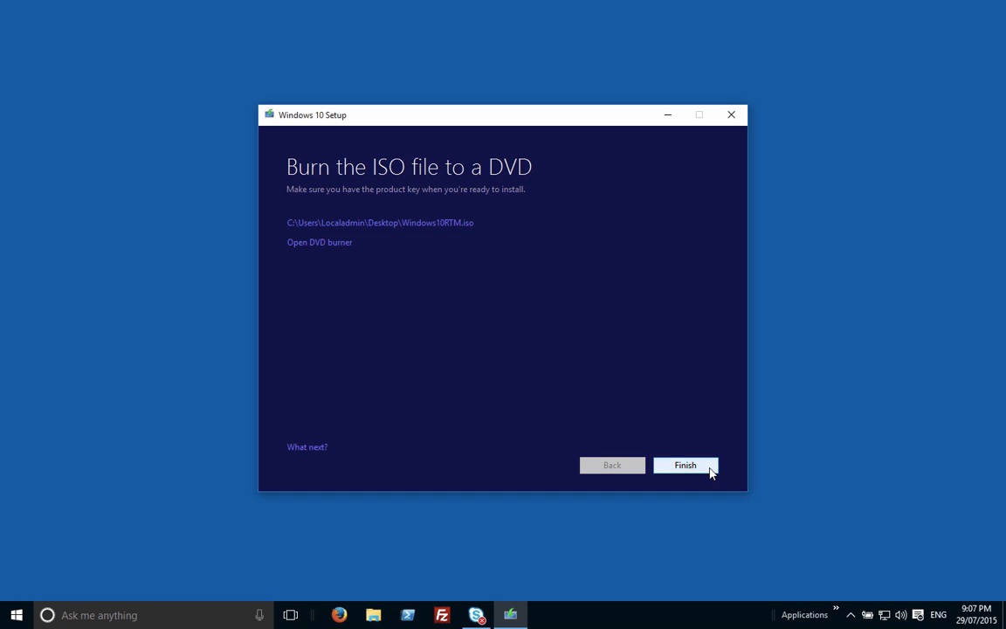
{"action": "left_click", "coordinate": [686, 465]}
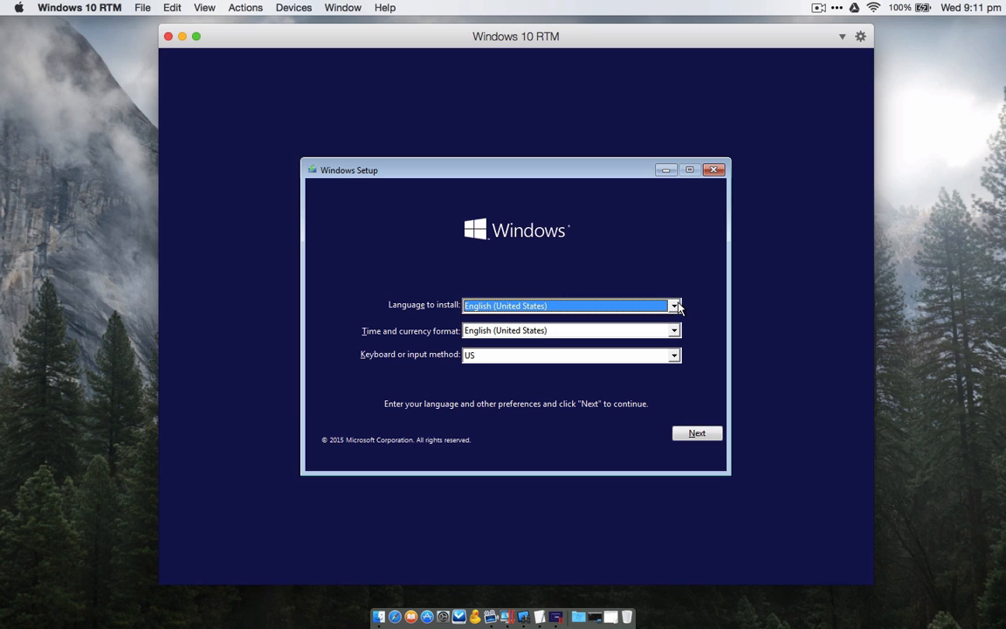
{"action": "mouse_move", "coordinate": [686, 379]}
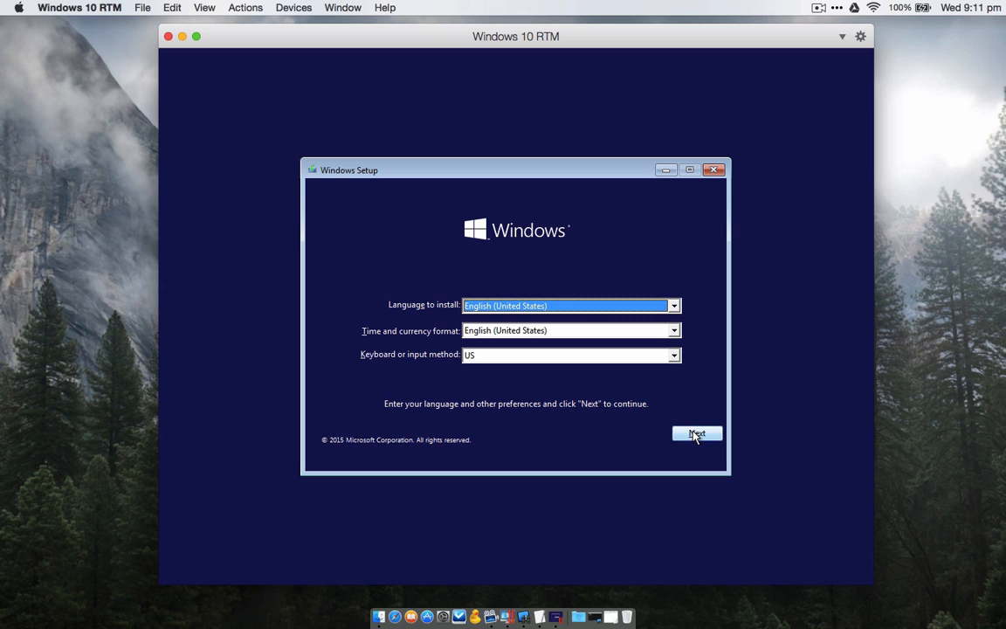
Keep the default language, start Windows Setup, and skip the product key
{"action": "left_click", "coordinate": [697, 433]}
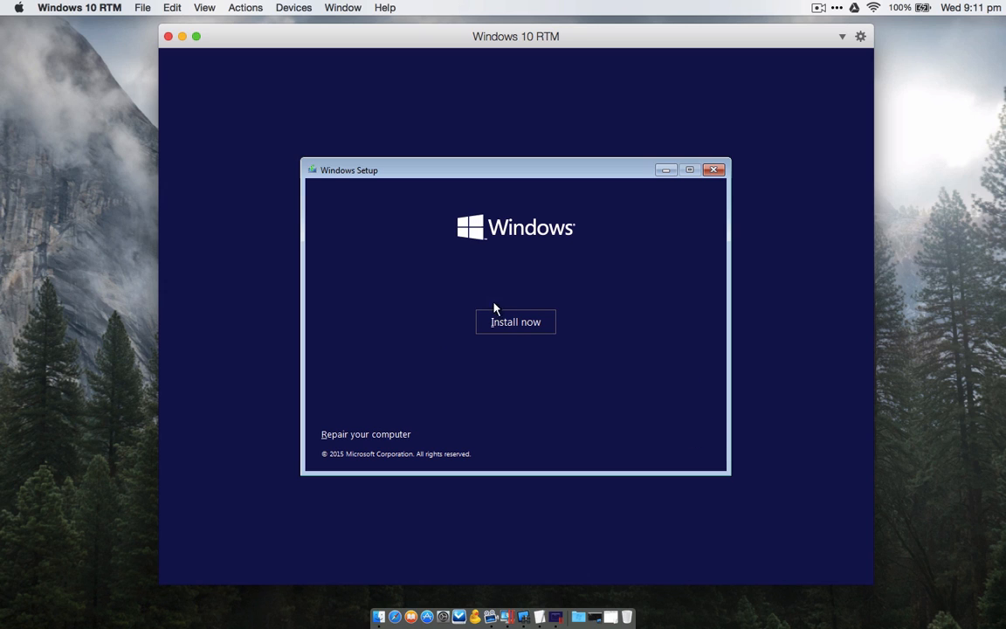
{"action": "left_click", "coordinate": [516, 321]}
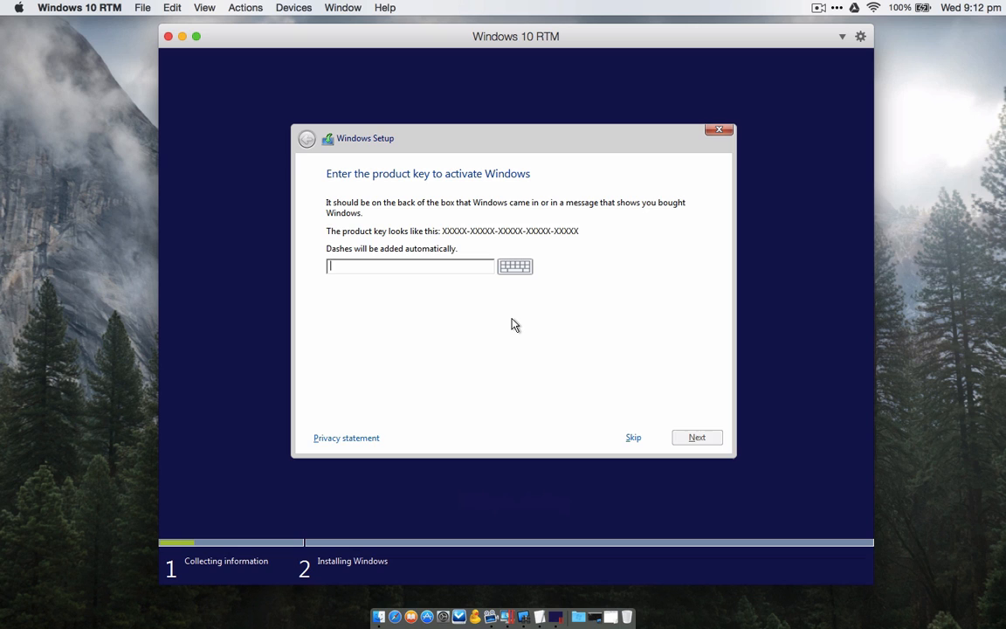
{"action": "mouse_move", "coordinate": [550, 381]}
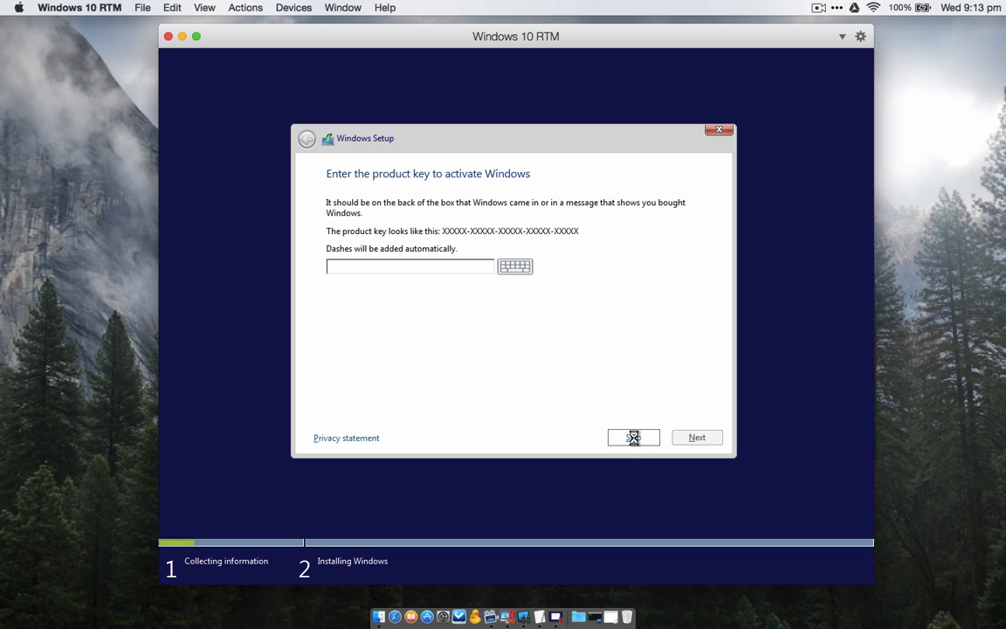
{"action": "left_click", "coordinate": [633, 437]}
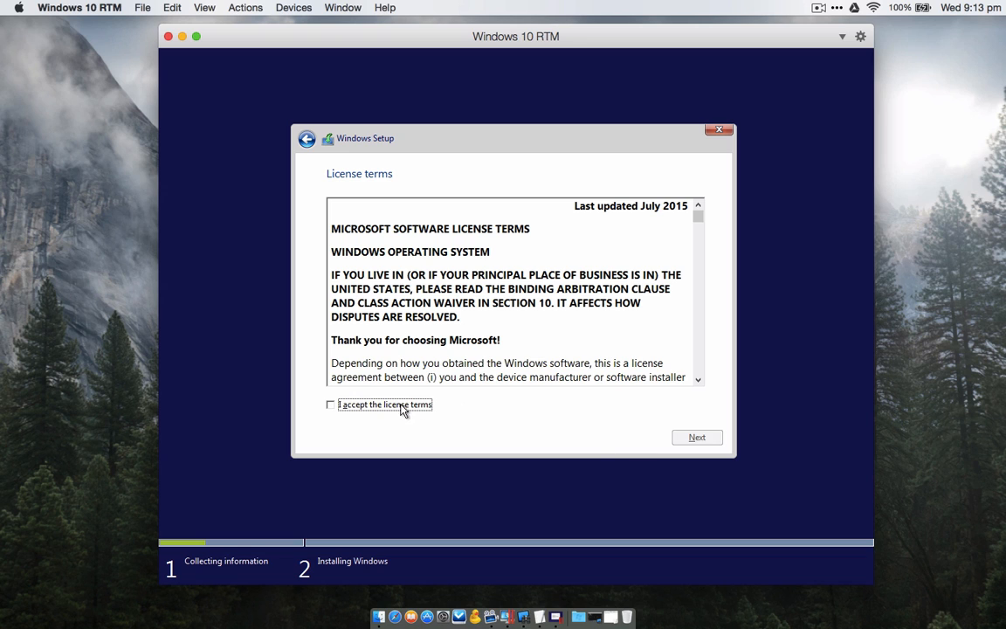
Accept the license terms and choose 'Custom: Install Windows only (advanced)'
{"action": "left_click", "coordinate": [330, 405]}
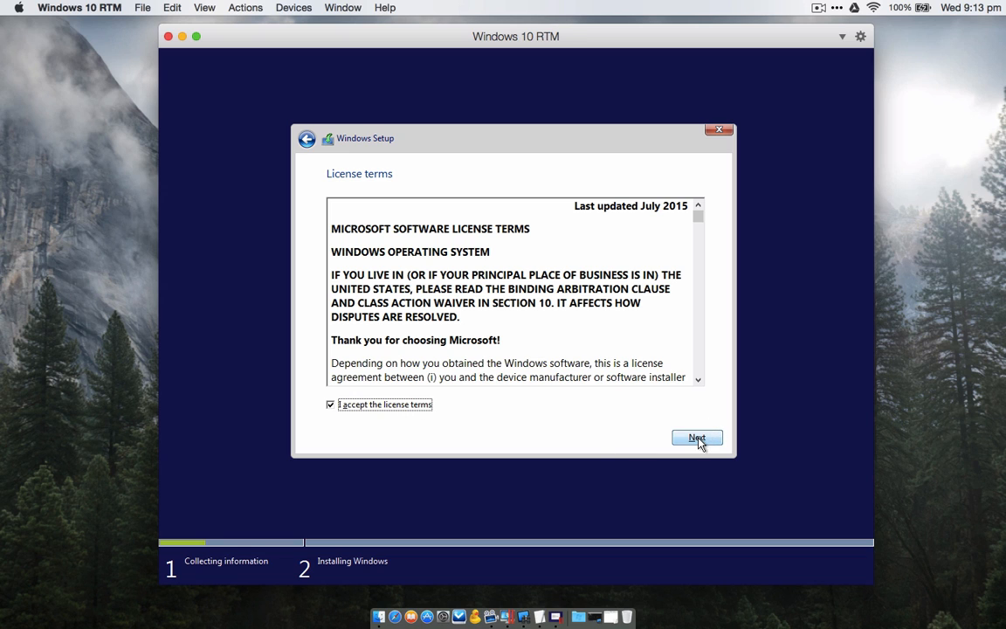
{"action": "left_click", "coordinate": [696, 438]}
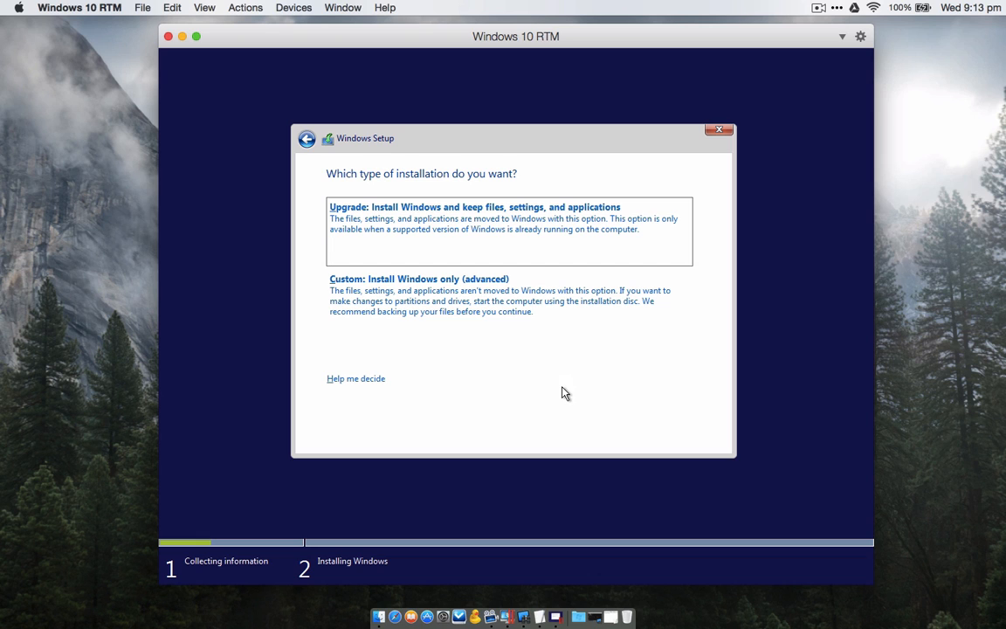
{"action": "left_click", "coordinate": [416, 279]}
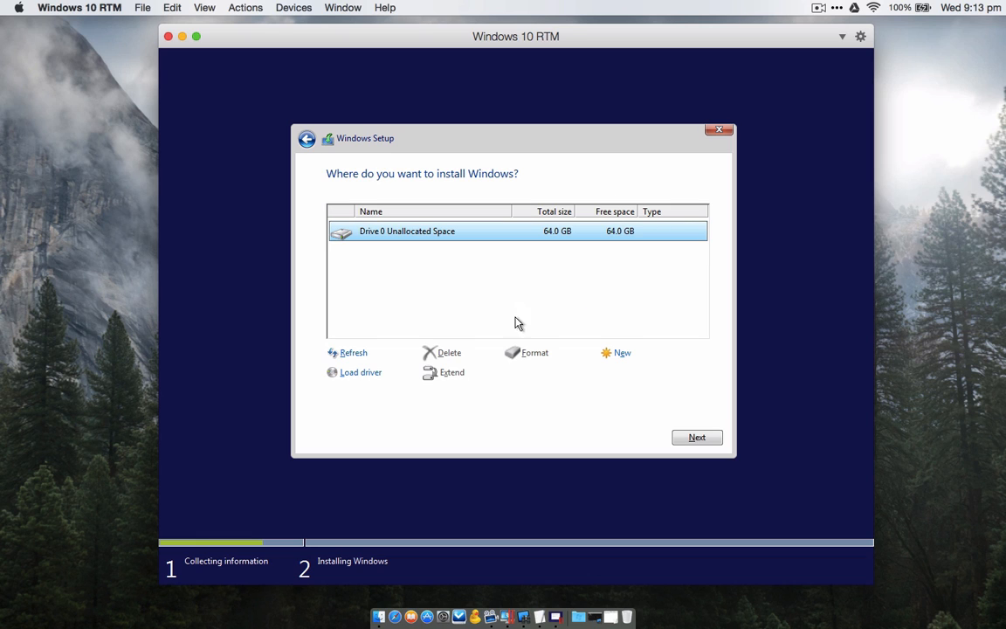
{"action": "mouse_move", "coordinate": [589, 278]}
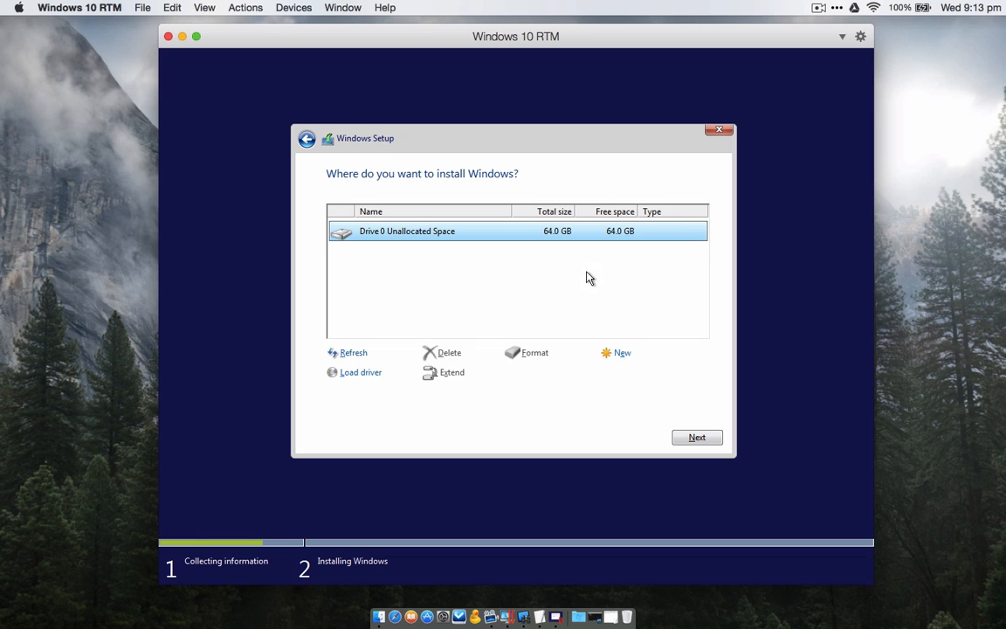
{"action": "mouse_move", "coordinate": [621, 334]}
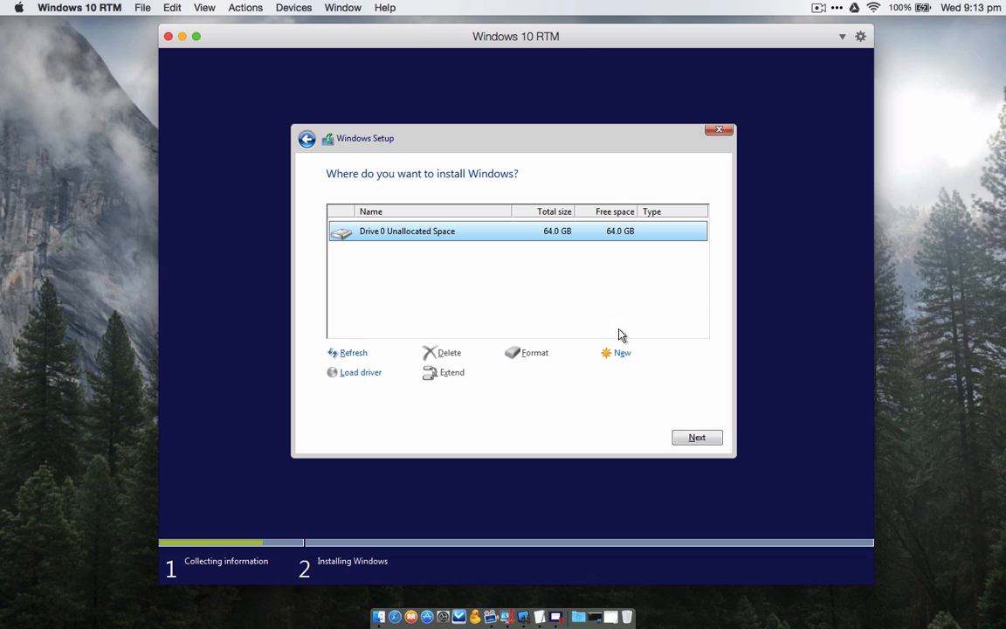
{"action": "mouse_move", "coordinate": [623, 287]}
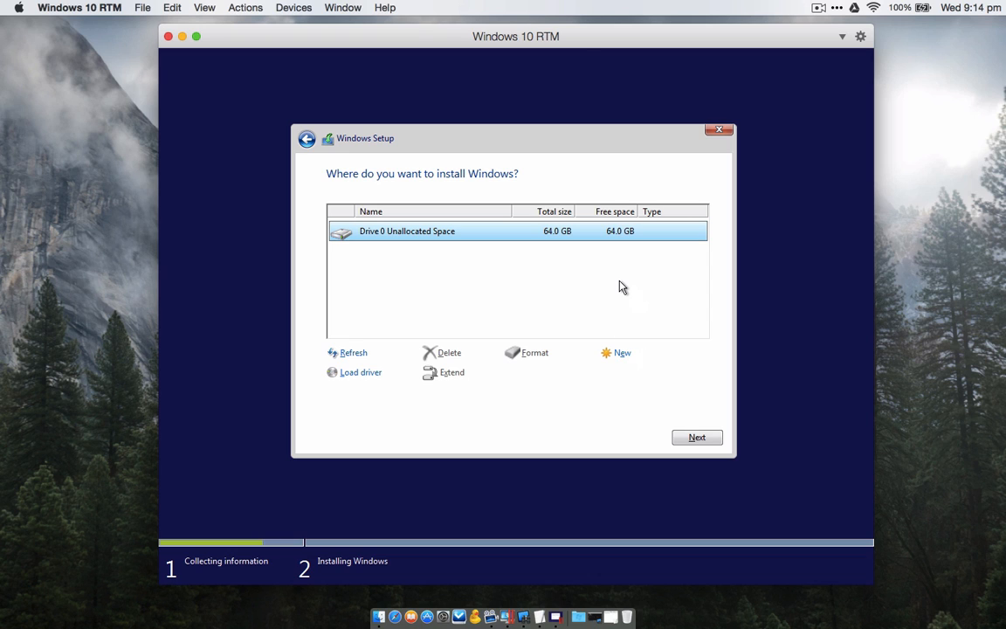
Create a full-size partition with extra system partitions, then install Windows on Partition 2
{"action": "left_click", "coordinate": [620, 353]}
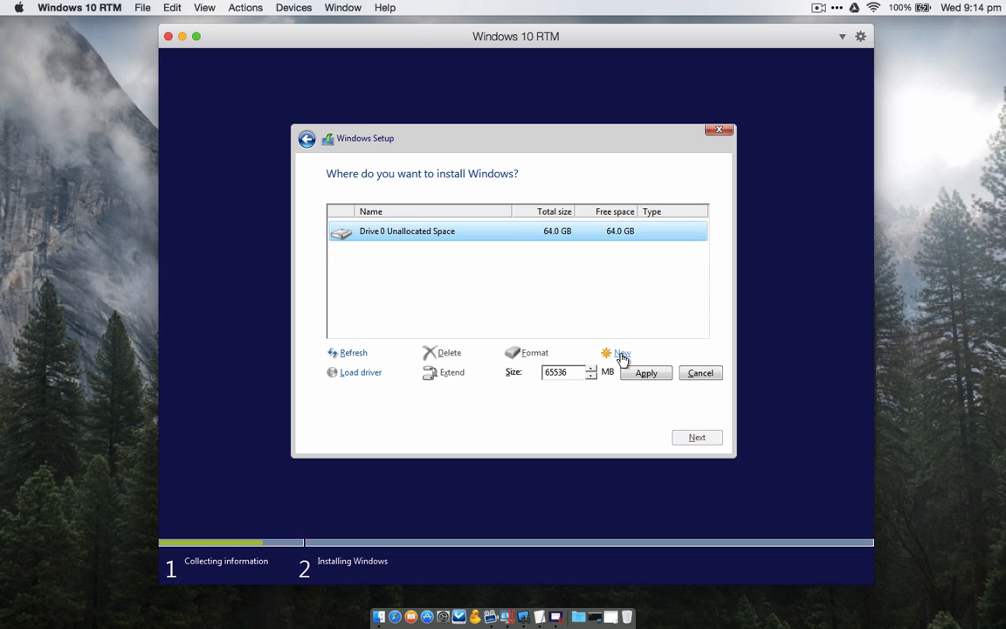
{"action": "left_click", "coordinate": [645, 373]}
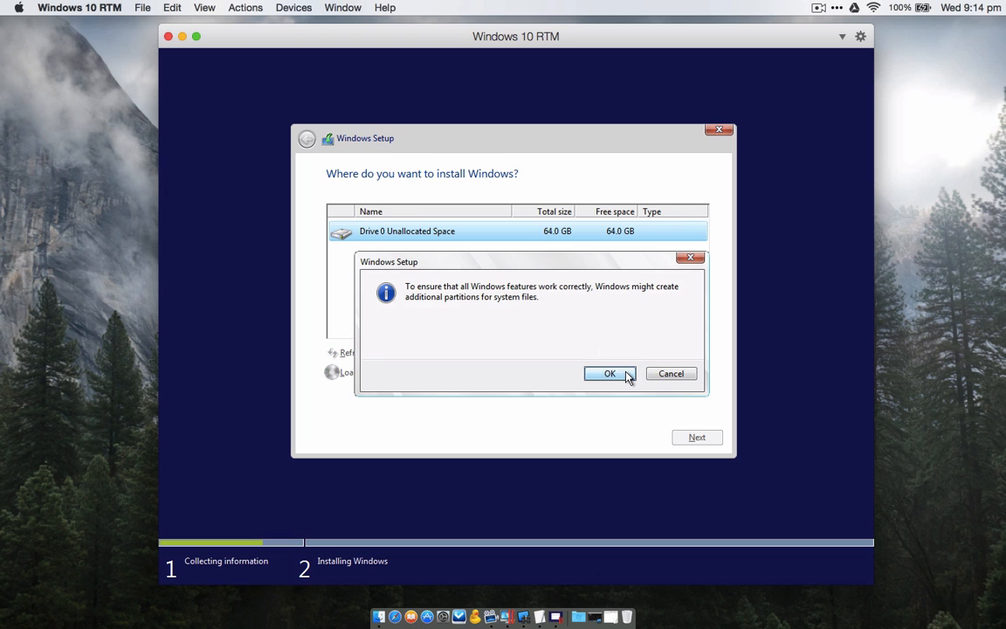
{"action": "left_click", "coordinate": [610, 374]}
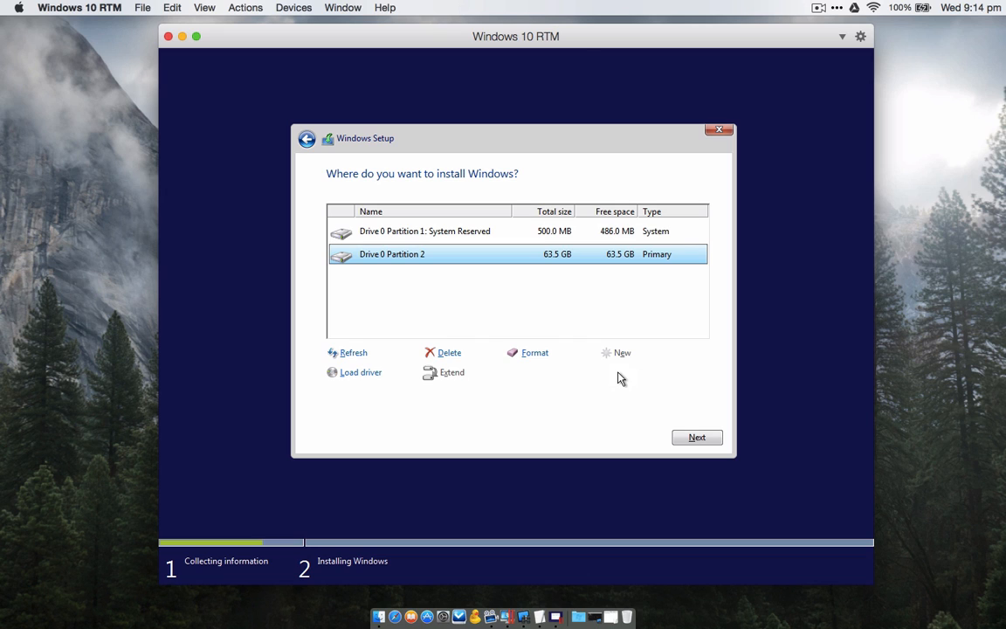
{"action": "mouse_move", "coordinate": [692, 420]}
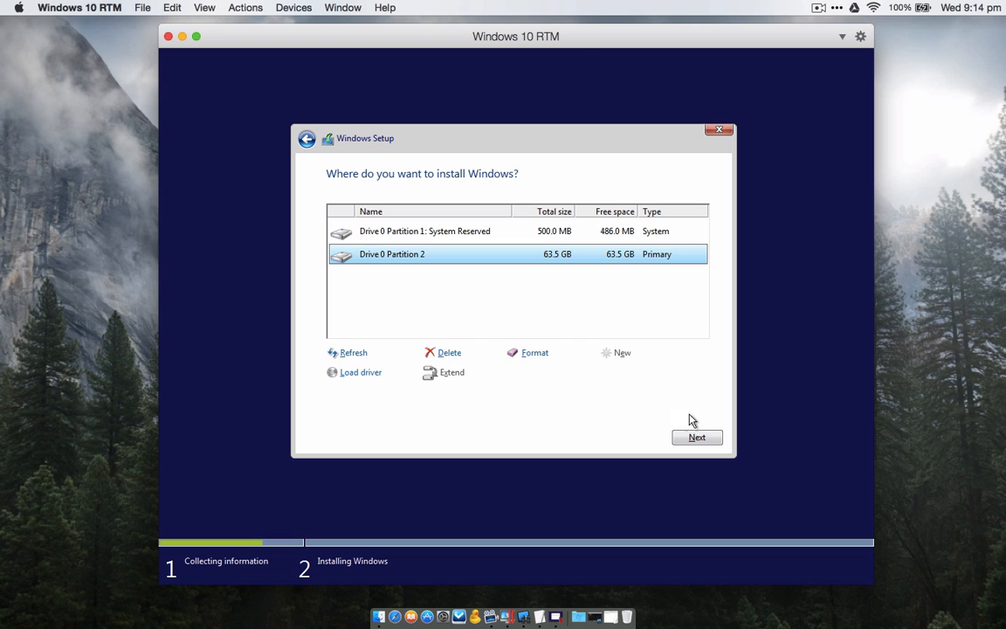
{"action": "mouse_move", "coordinate": [536, 263]}
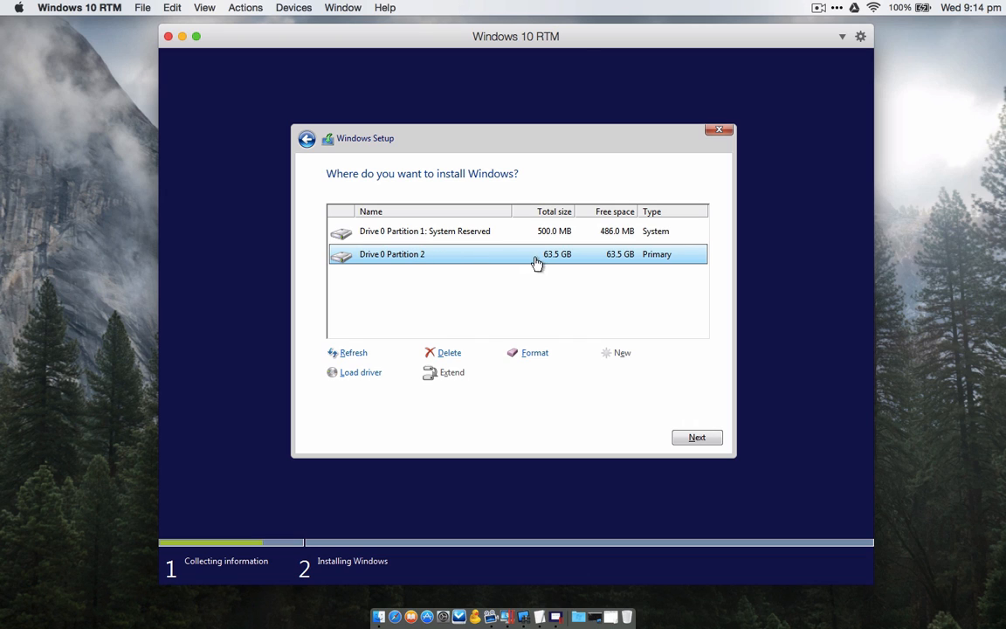
{"action": "mouse_move", "coordinate": [672, 413]}
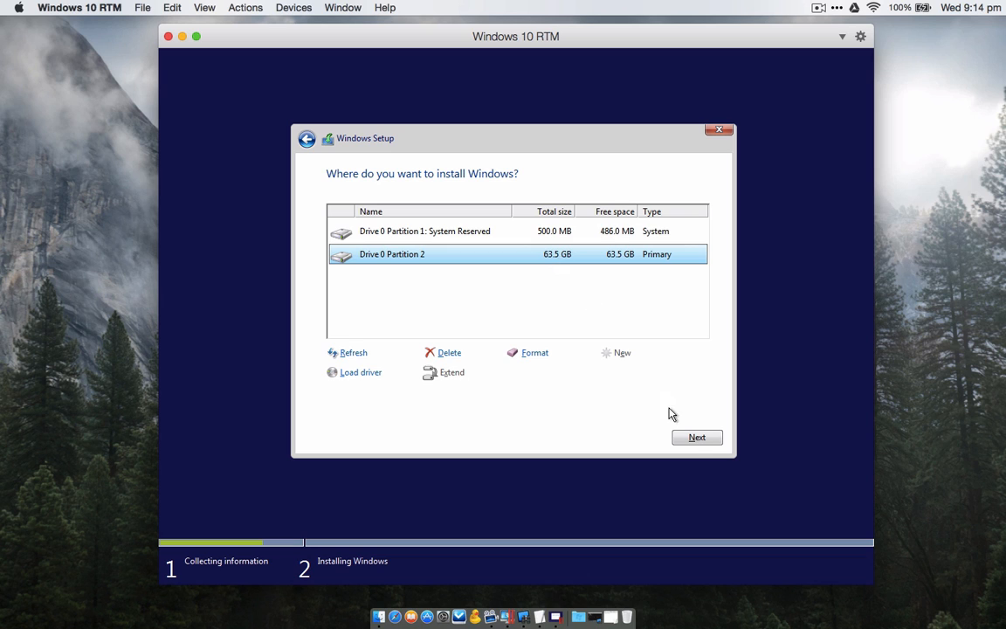
{"action": "mouse_move", "coordinate": [697, 438]}
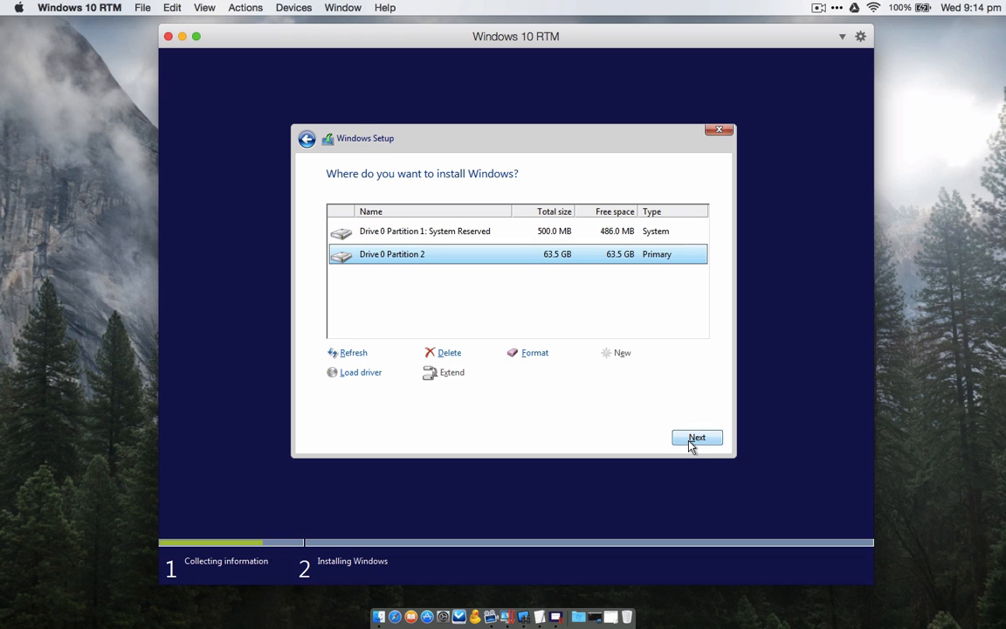
{"action": "left_click", "coordinate": [697, 437]}
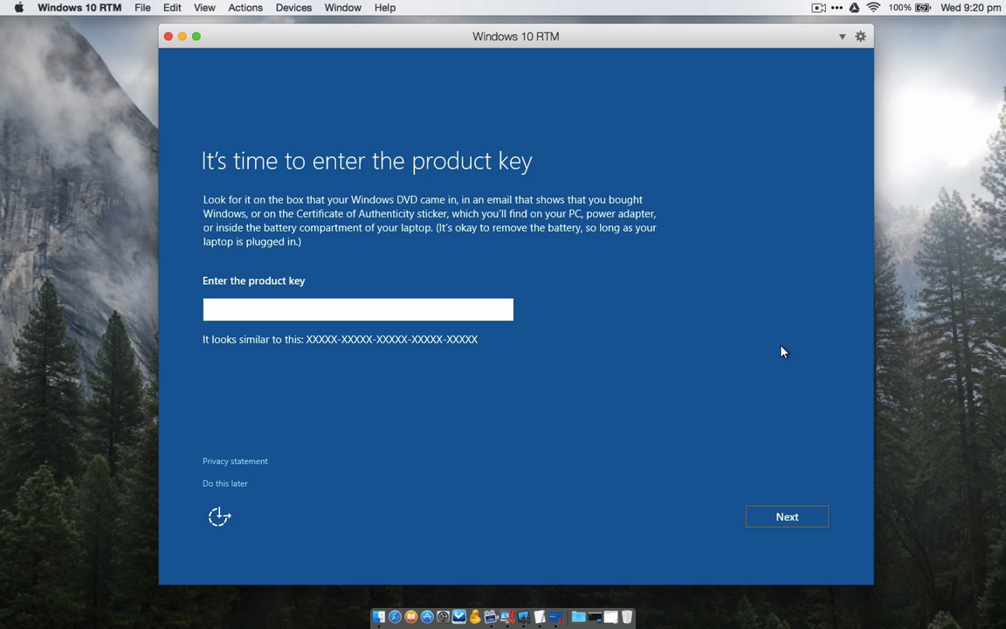
{"action": "mouse_move", "coordinate": [451, 463]}
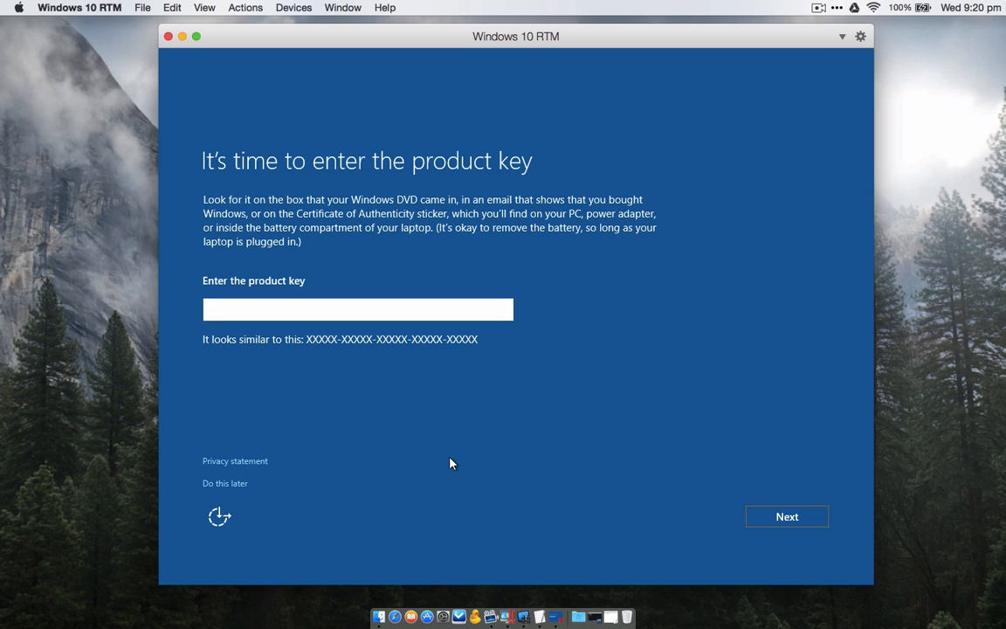
Choose 'Do this later' for the product key and use Express settings
{"action": "left_click", "coordinate": [787, 517]}
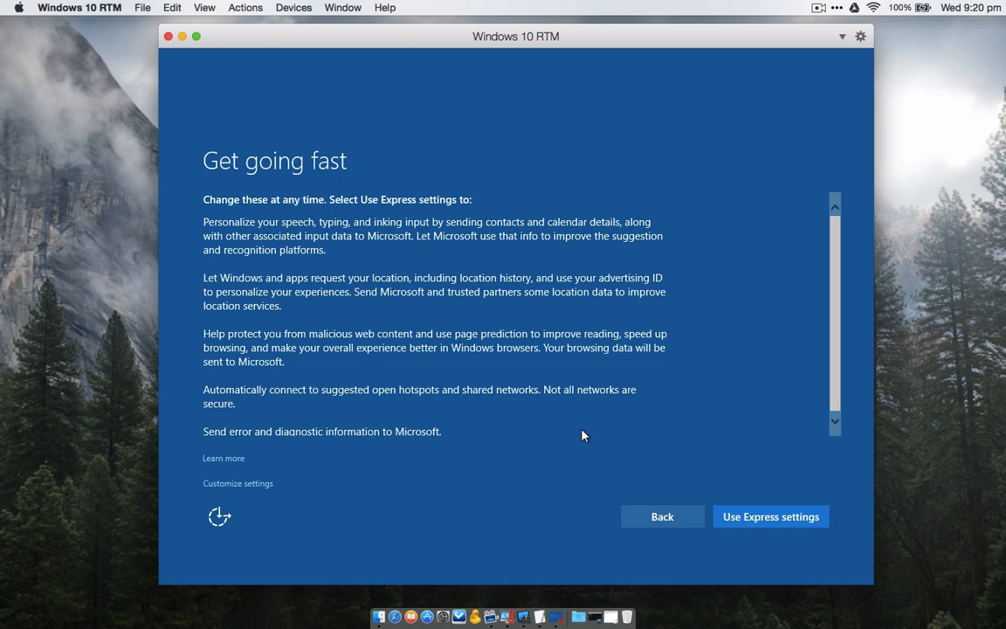
{"action": "left_click", "coordinate": [771, 516]}
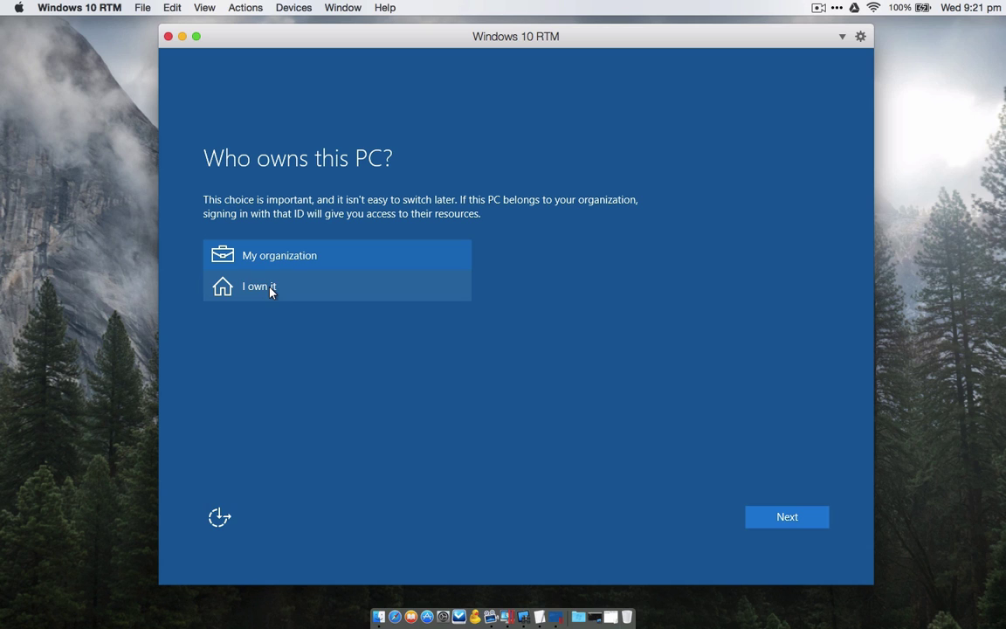
{"action": "mouse_move", "coordinate": [262, 298]}
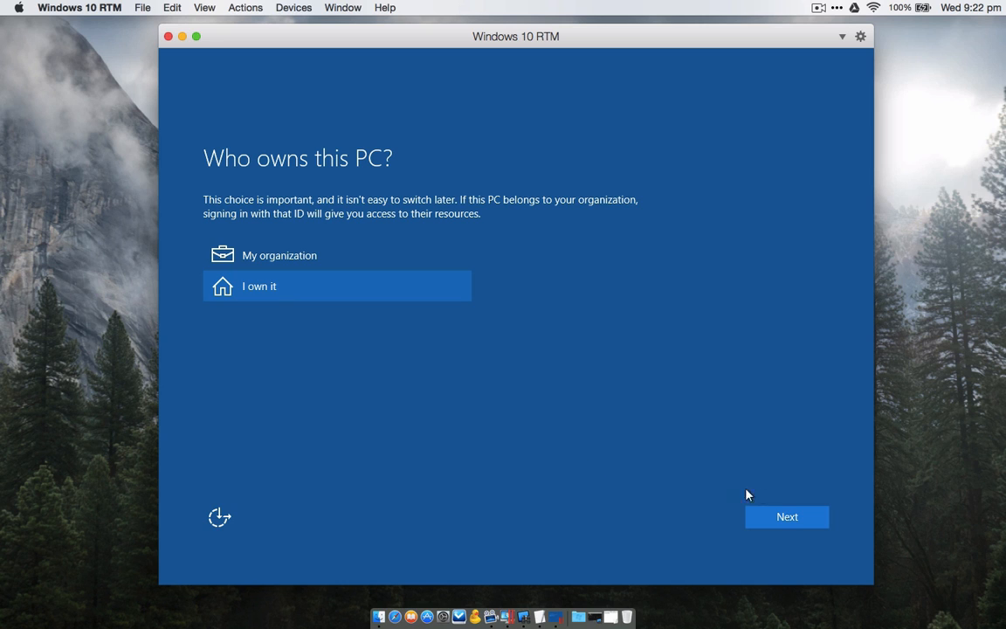
Choose 'I own it', skip Microsoft sign-in, and create the password-protected local account localadmin
{"action": "left_click", "coordinate": [787, 516]}
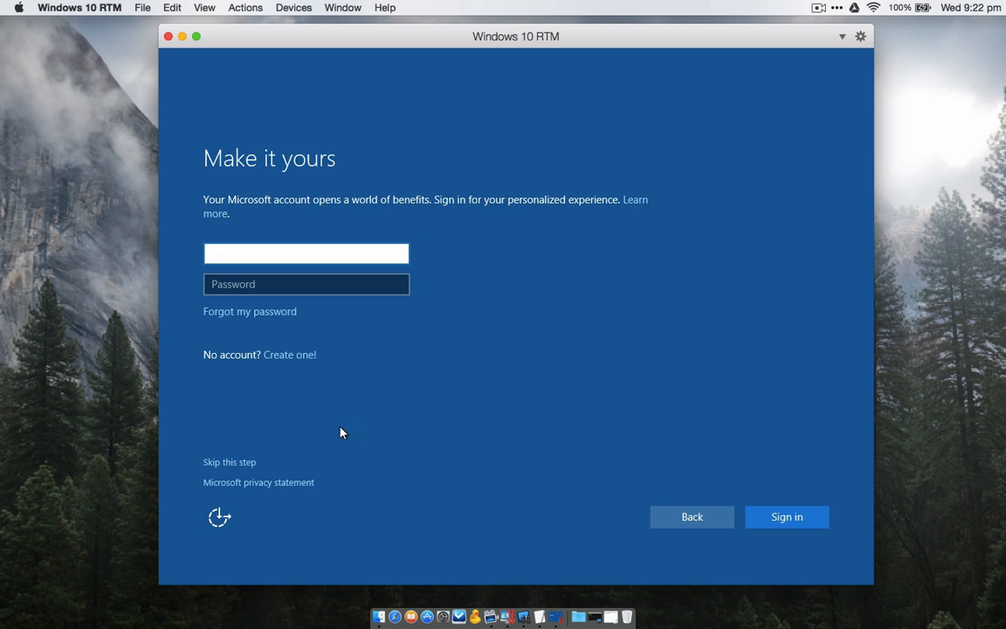
{"action": "left_click", "coordinate": [228, 461]}
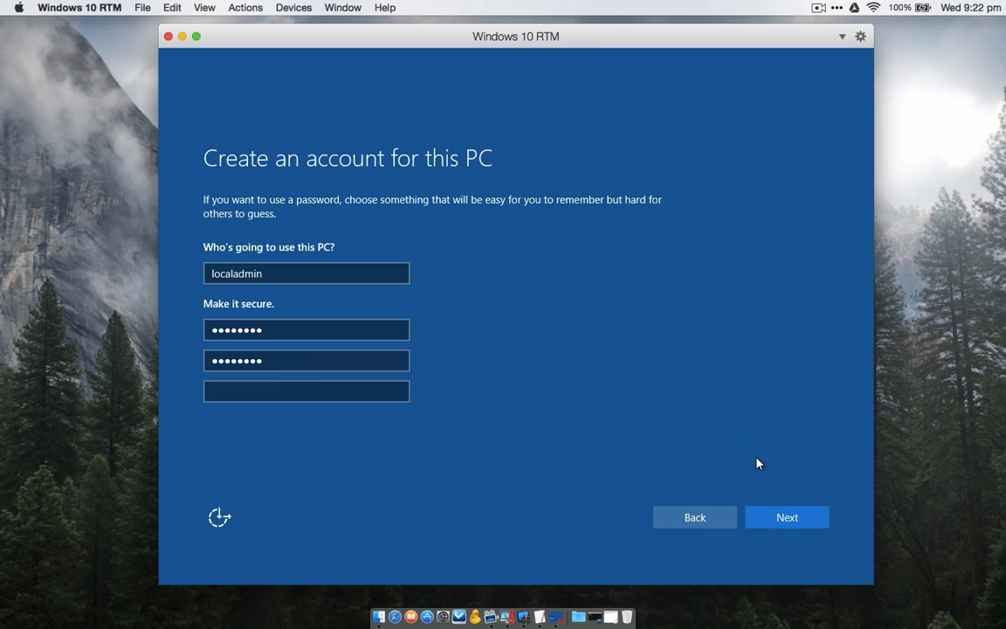
{"action": "left_click", "coordinate": [787, 517]}
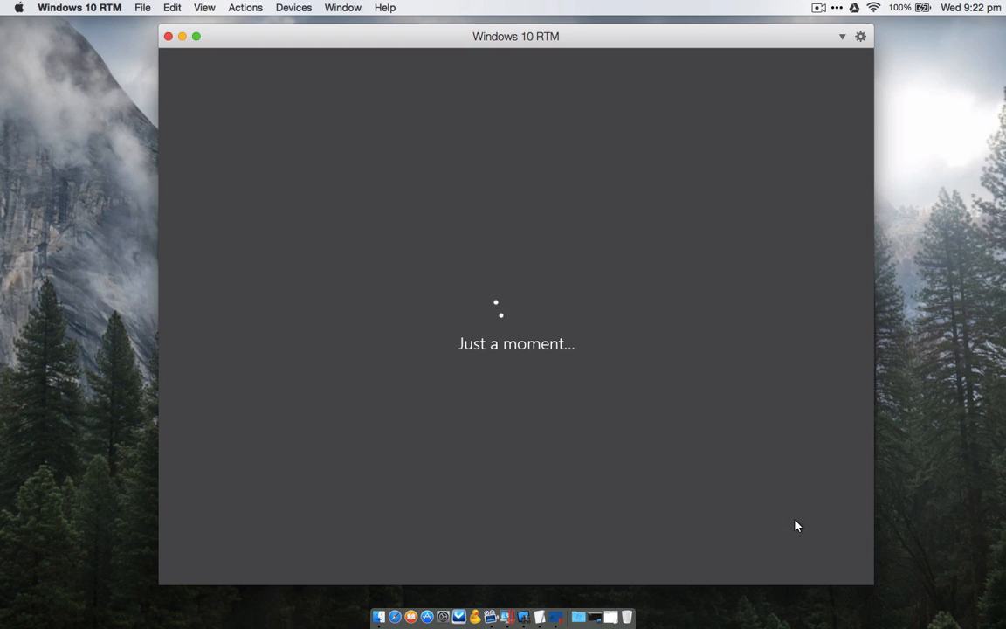